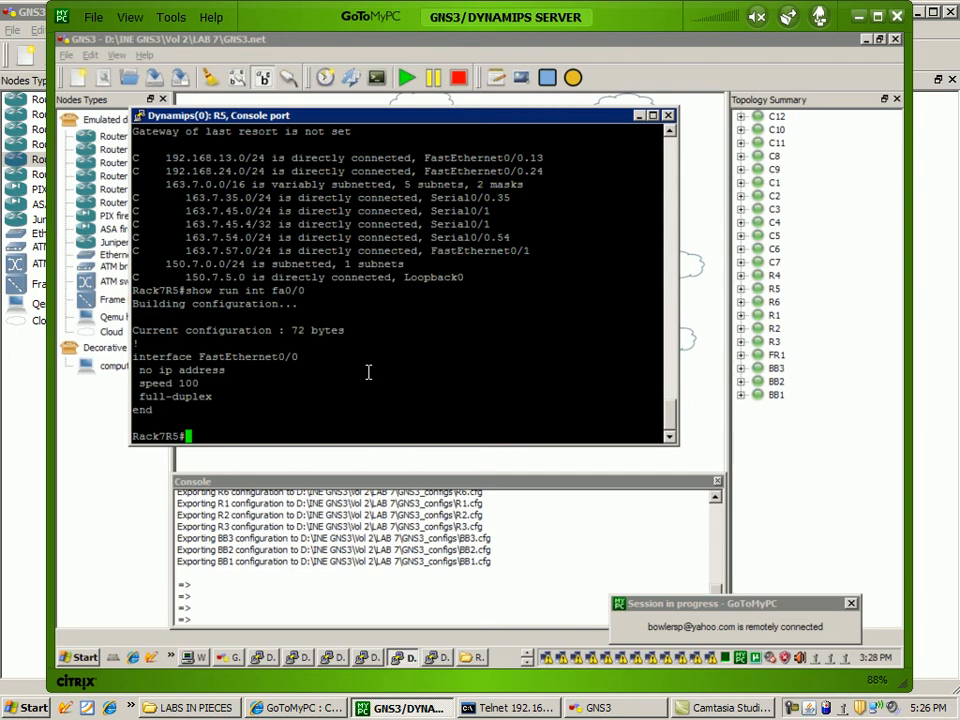
Step: Display R5's running config for fa0/0.13 showing dot1Q 13 and 192.168.13.1/24
text(show run int fa0/0.)
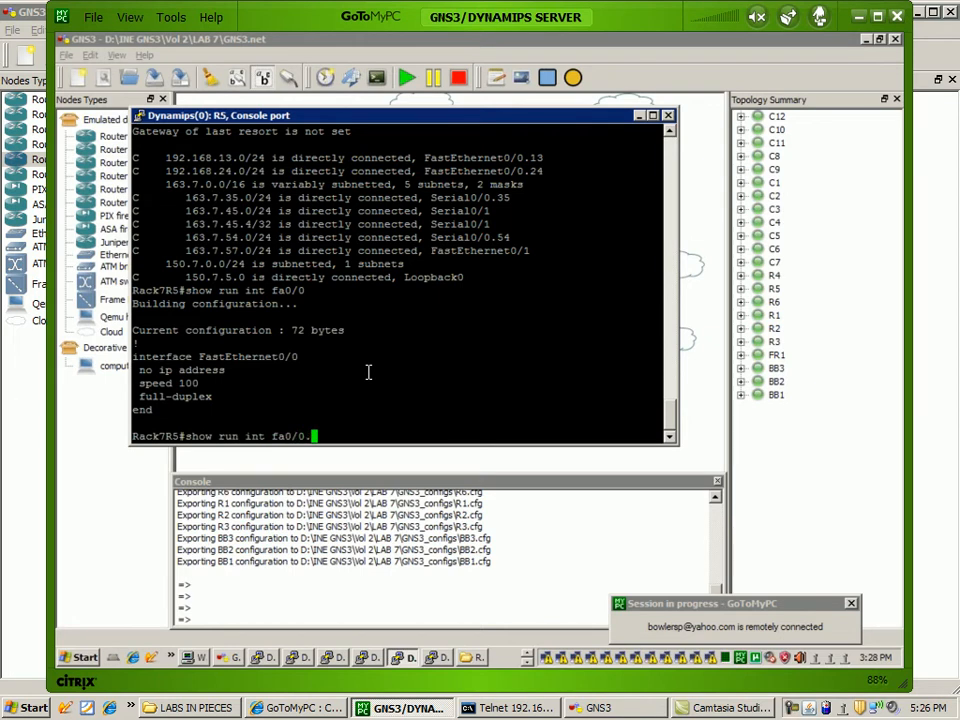
text(13)
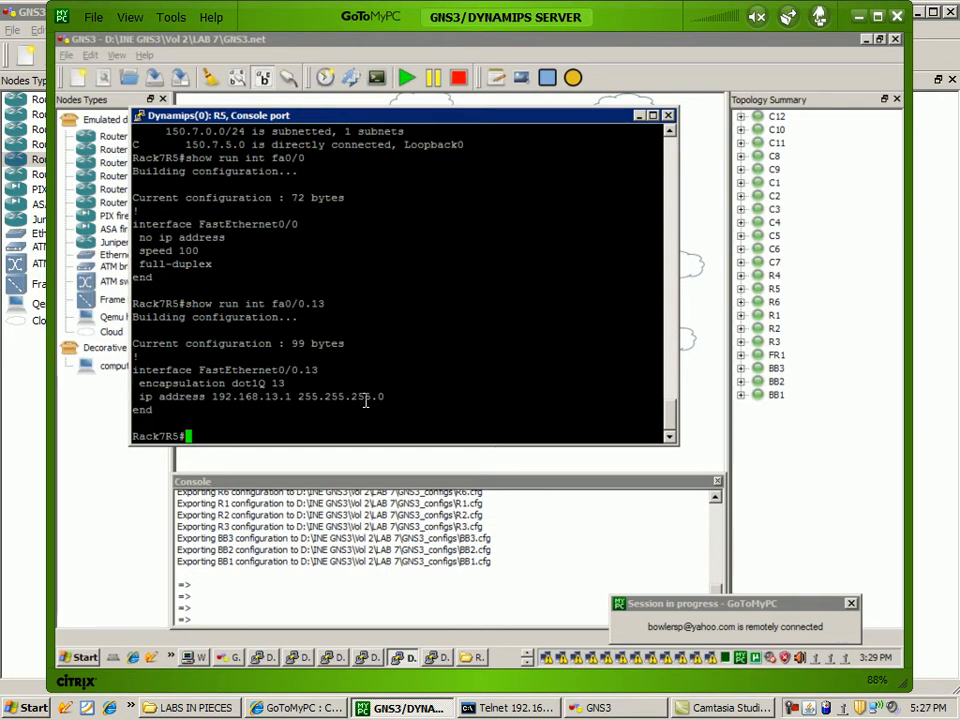
Step: Display R5's running config for fa0/0.24 showing dot1Q 24 and 192.168.24.1/24
text(show run int fa0/0.24)
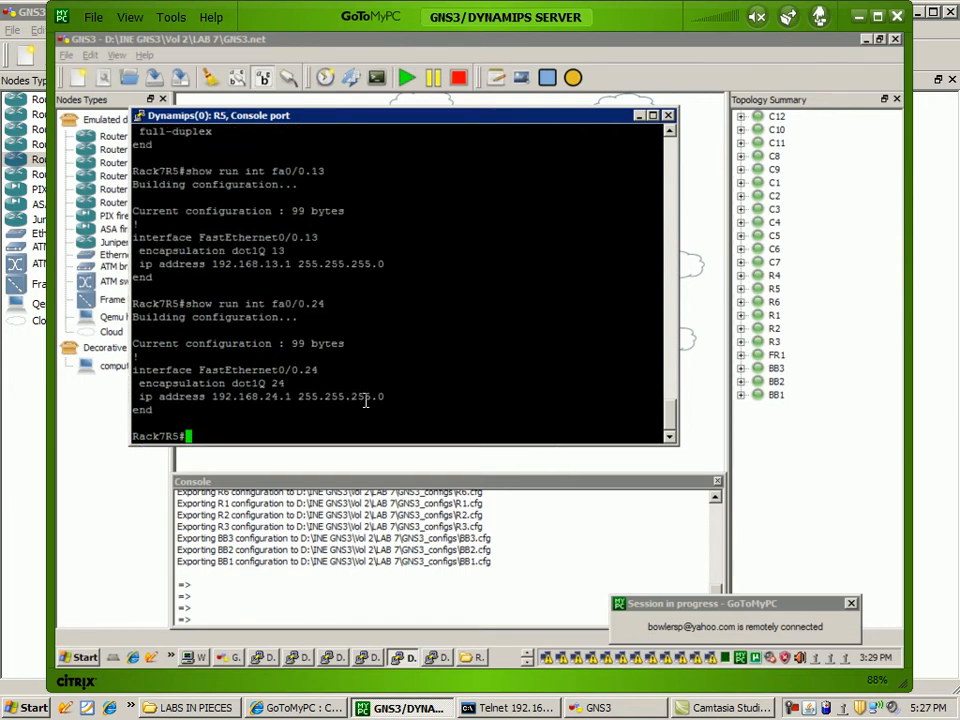
mouse_move(224, 384)
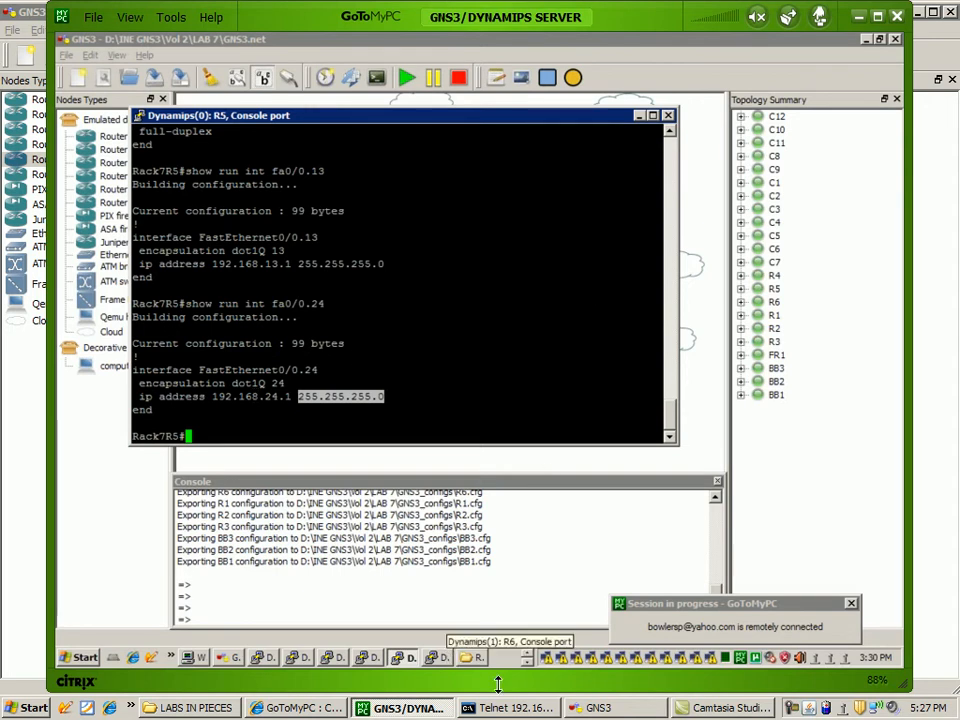
mouse_move(590, 708)
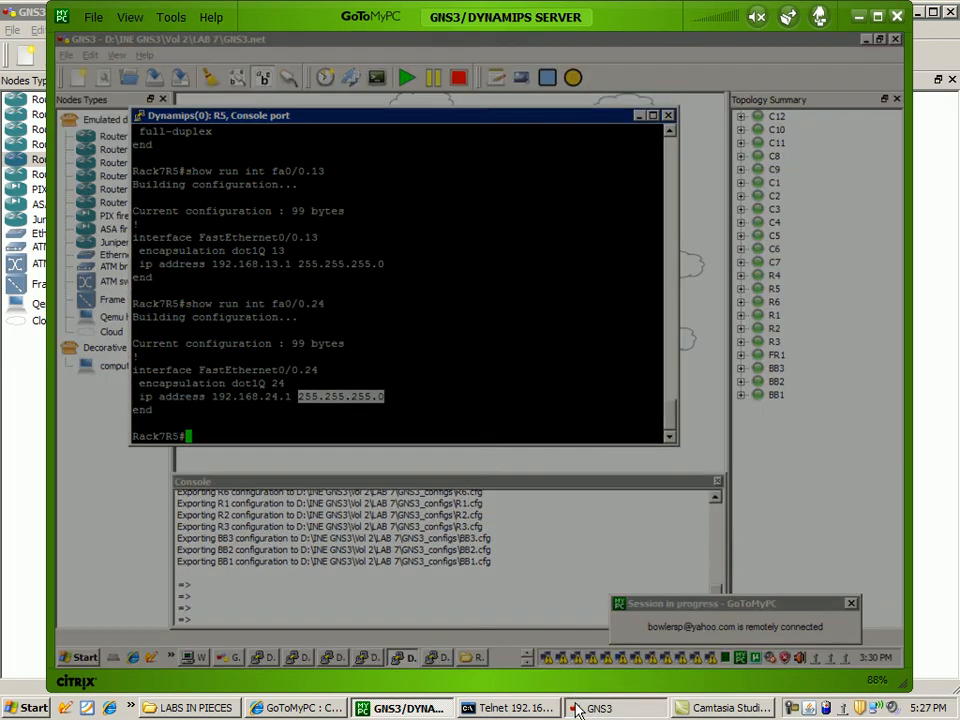
Step: Switch to the GNS3 topology showing R5, SW1 and PC1–PC4 in VLANs 13 and 24
click(598, 708)
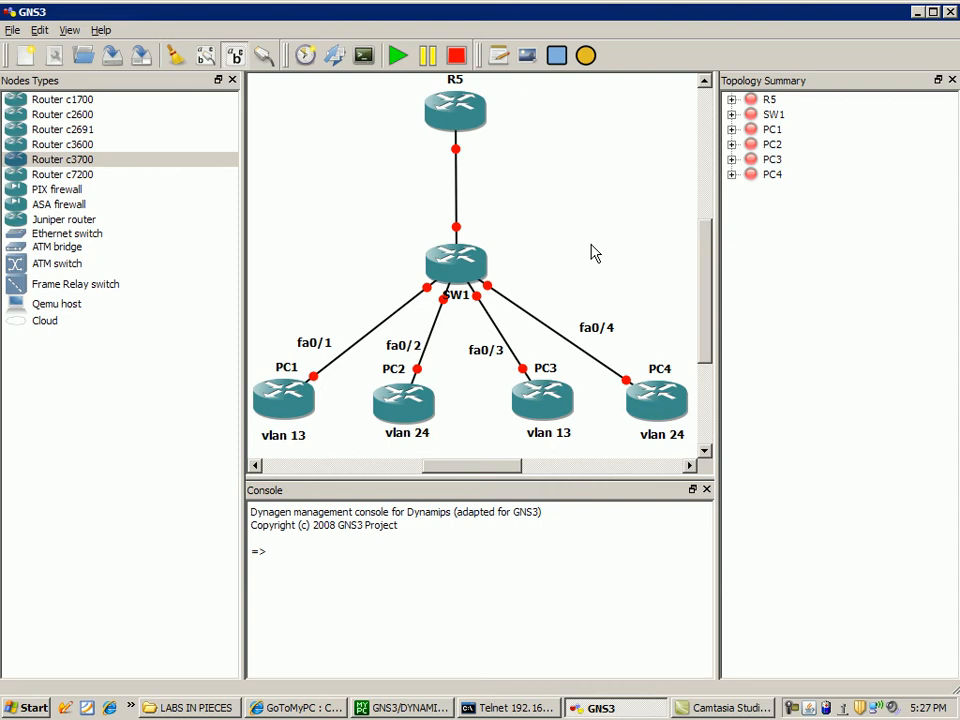
mouse_move(528, 198)
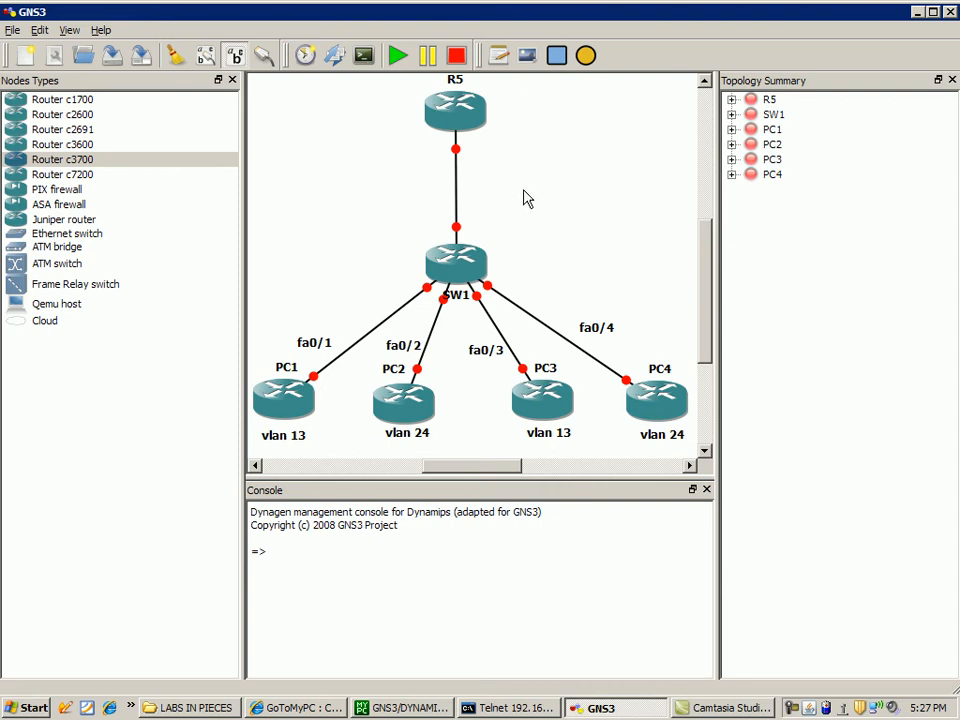
mouse_move(490, 198)
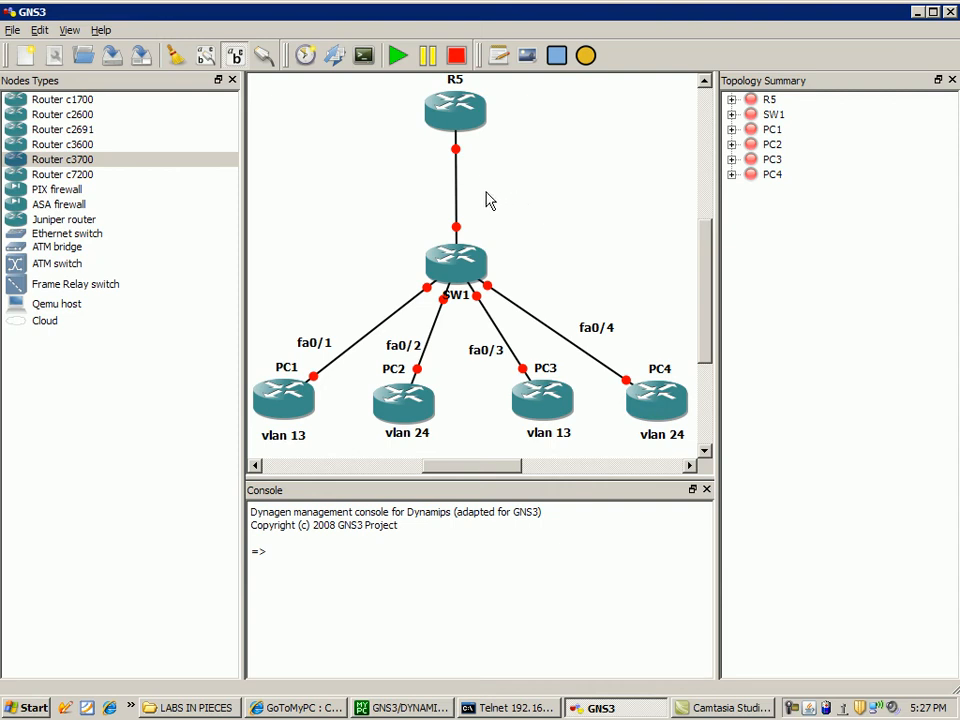